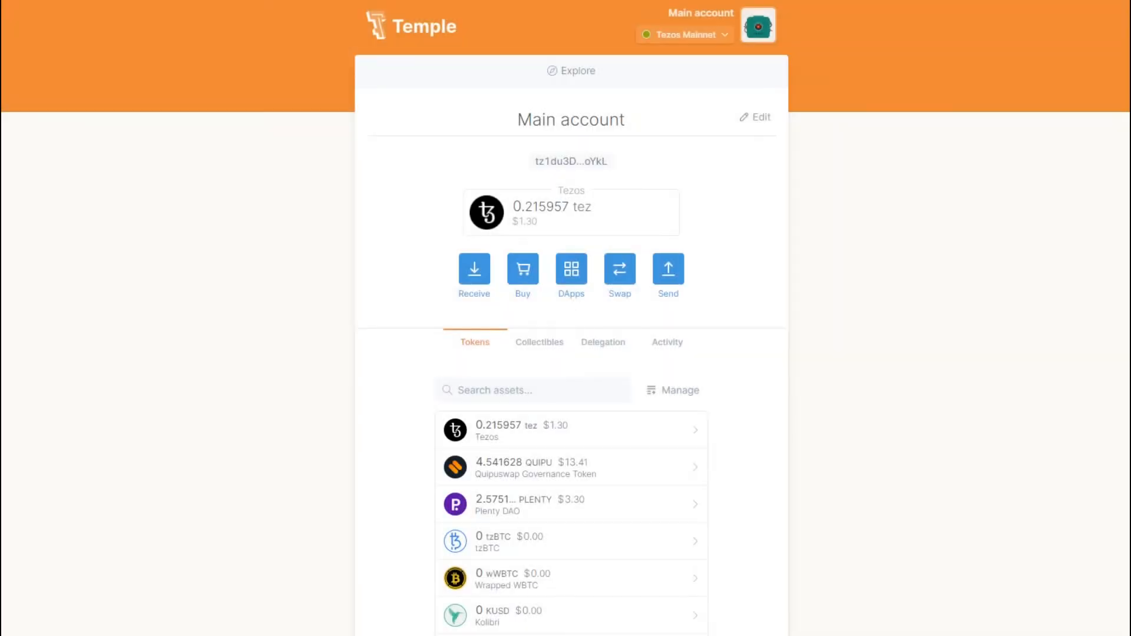
Step: Go to the Swap page from the wallet home screen
left_click(619, 274)
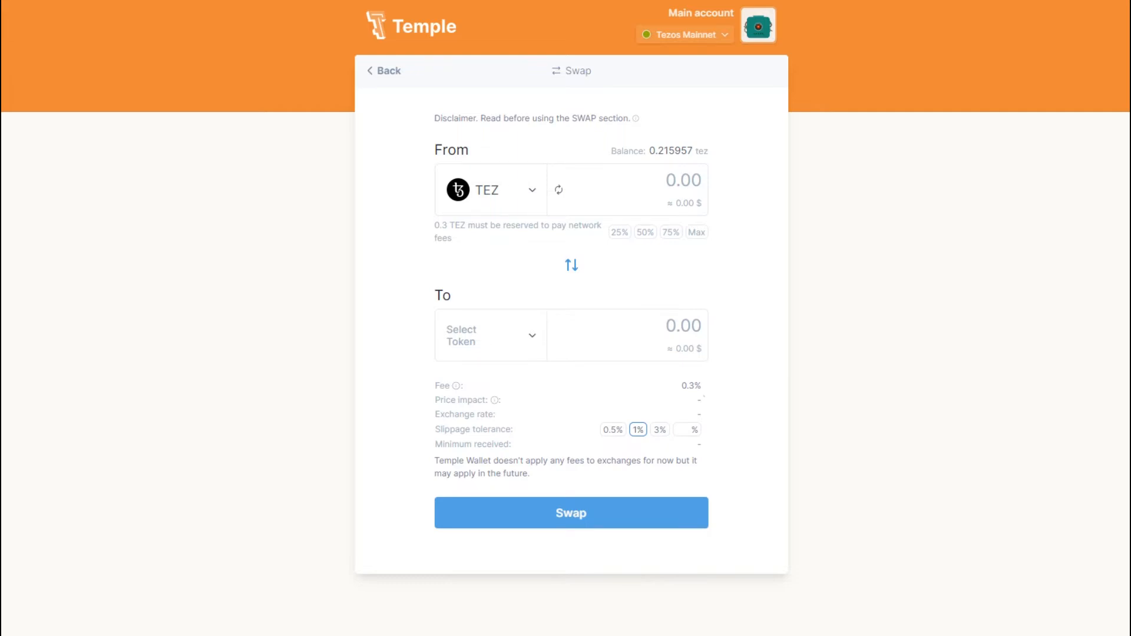
Step: Set the swap to trade 0.04 QUIPU for TEZ (about 0.019548 tez via Quipuswap)
left_click(490, 189)
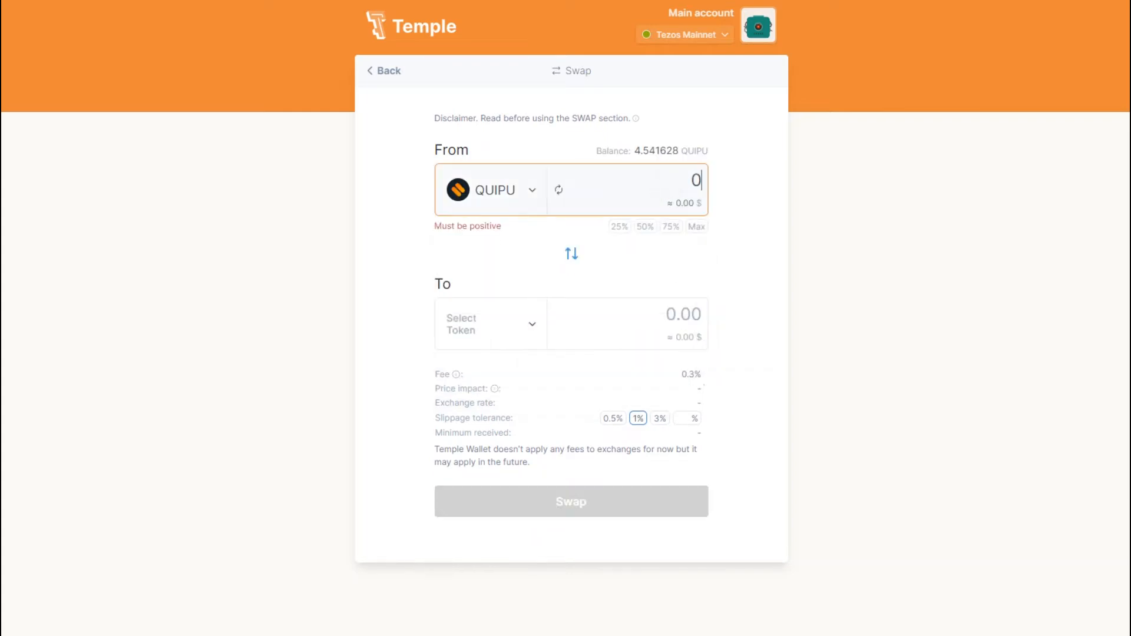
type("0.04")
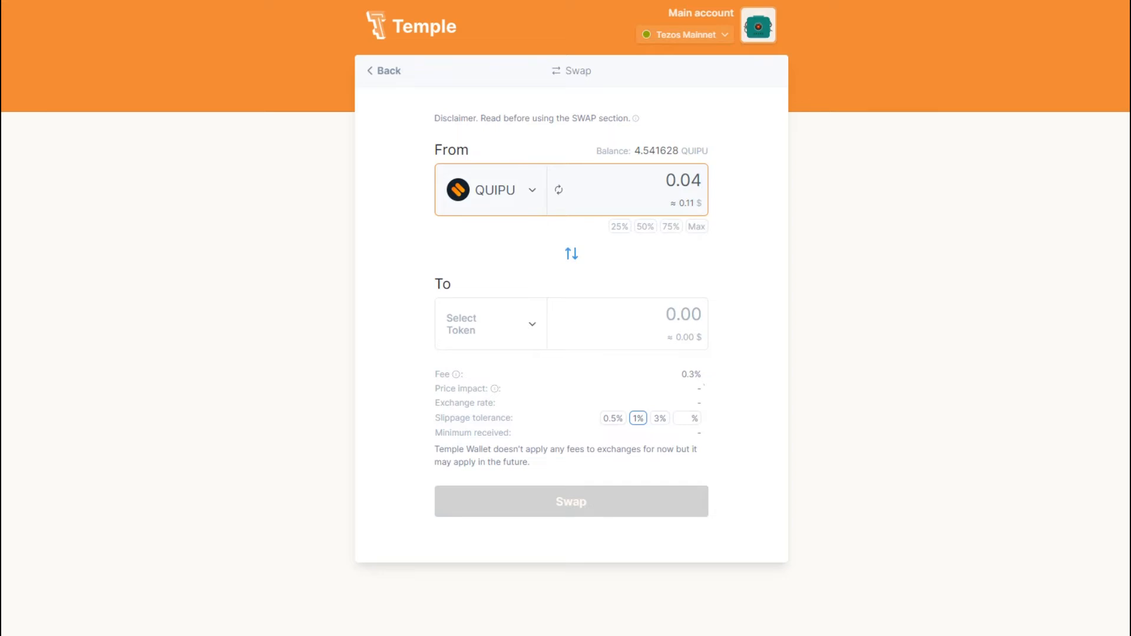
left_click(490, 324)
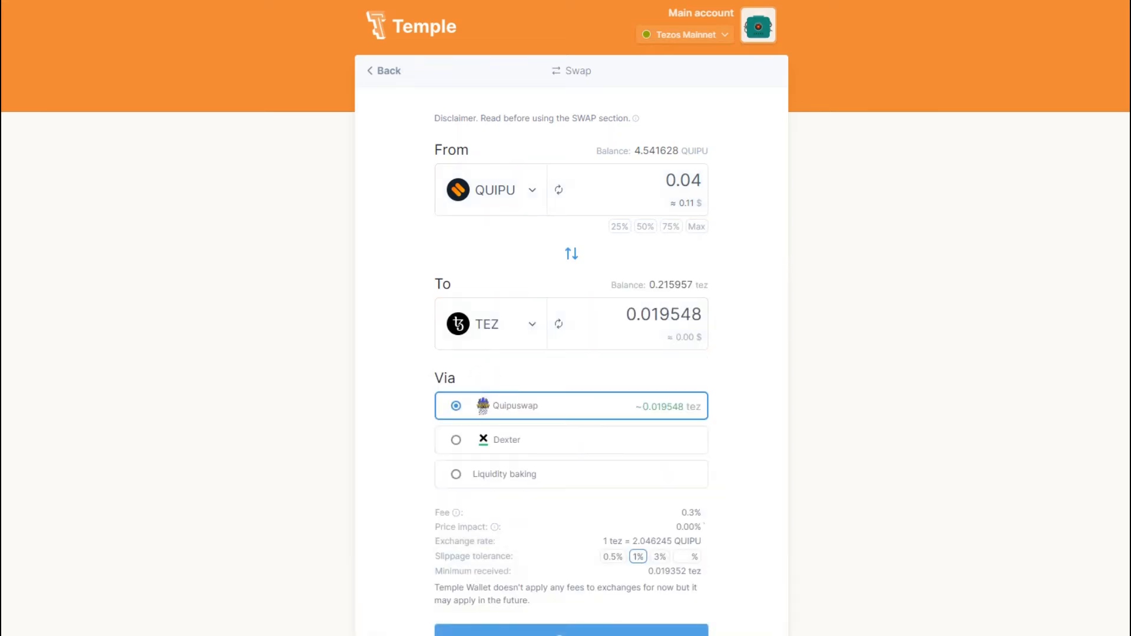
Step: Choose 3% slippage (minimum received 0.018961 tez) and submit the swap
scroll("down", 3)
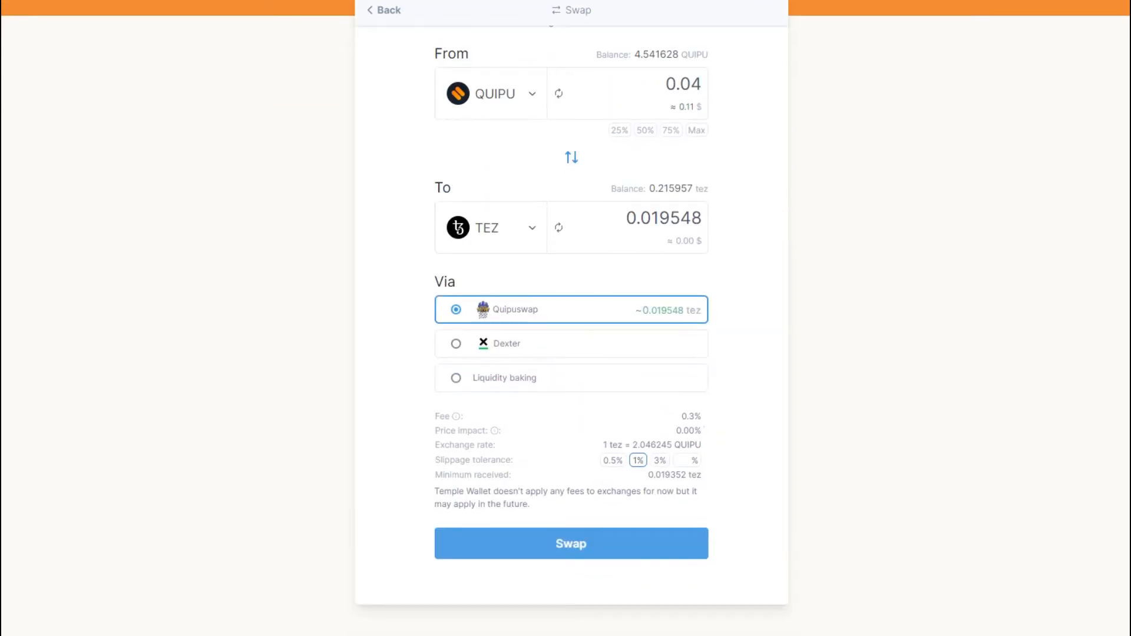
left_click(658, 460)
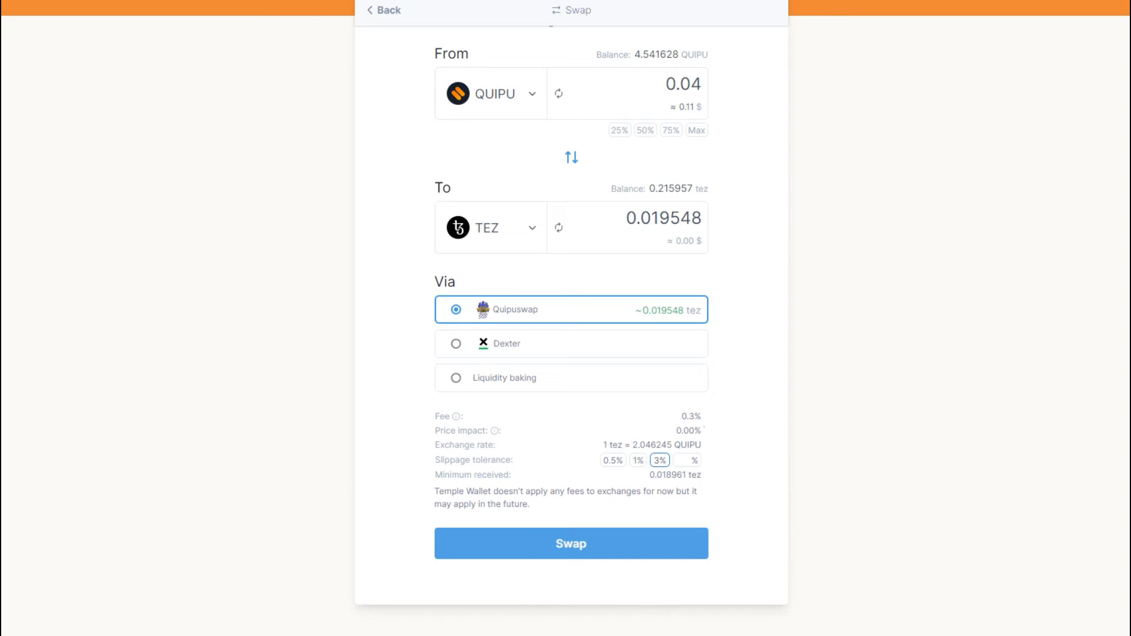
left_click(570, 543)
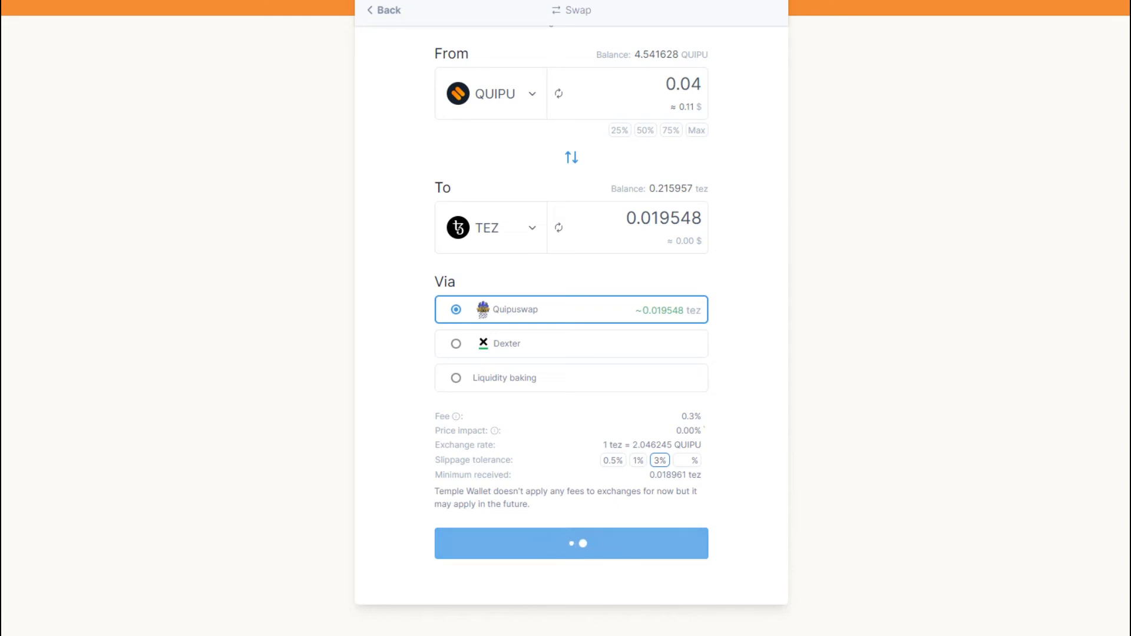
Step: Approve the swap in the Confirm Operations window after reviewing fees
left_click(570, 543)
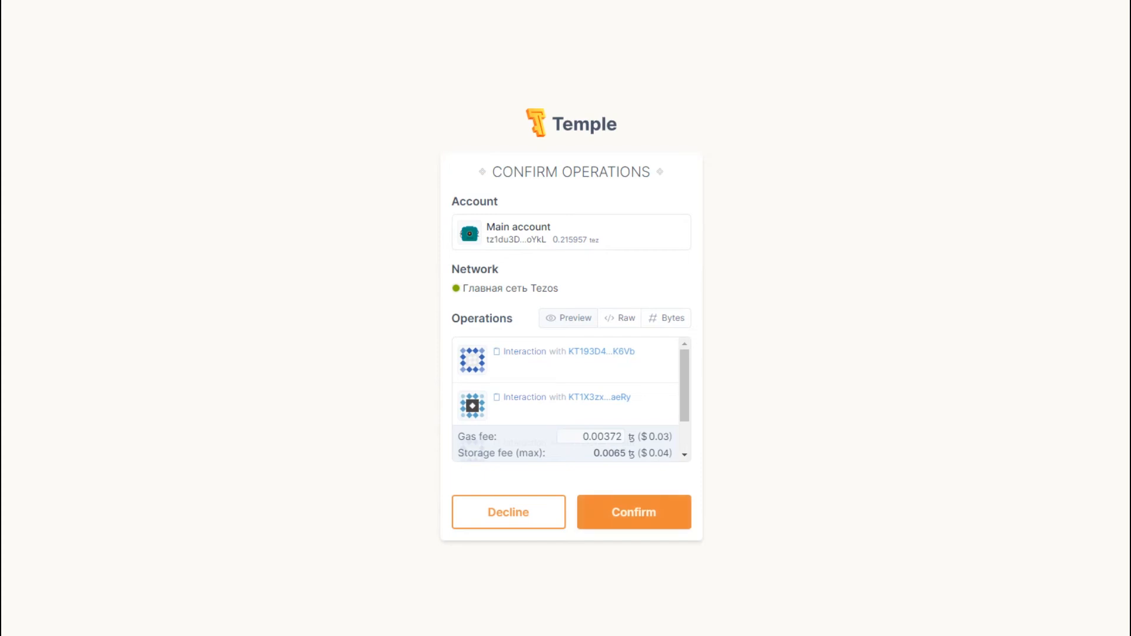
left_click(633, 511)
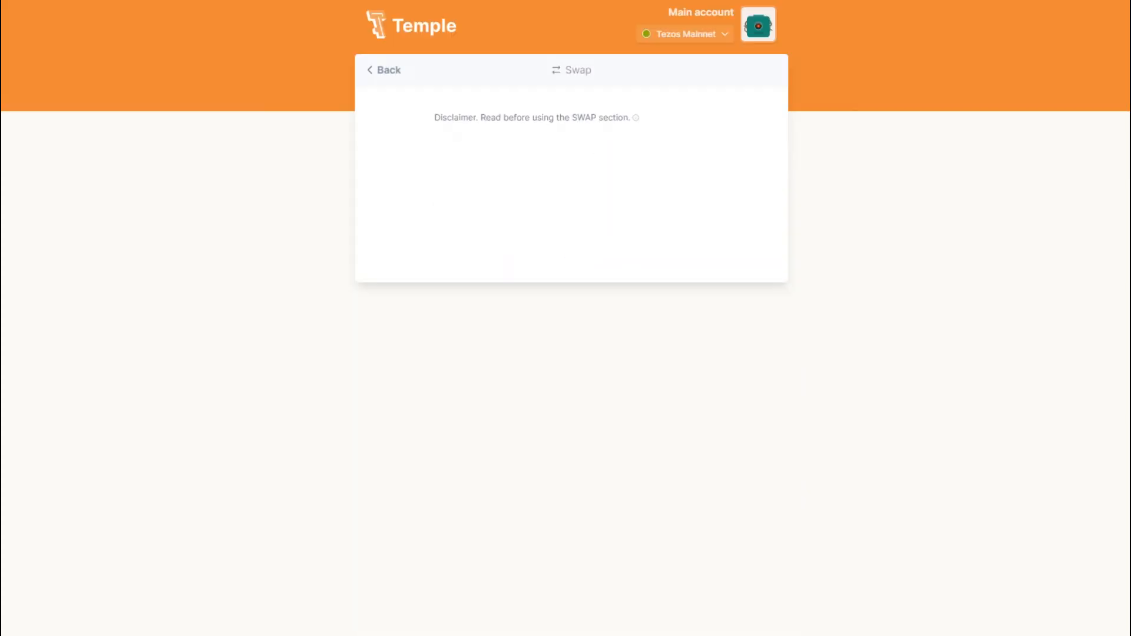